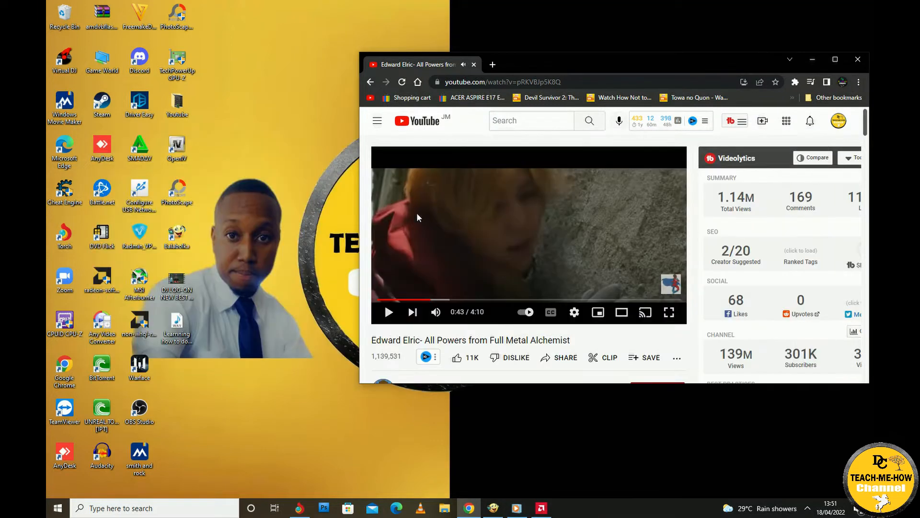
{"action": "mouse_move", "coordinate": [314, 165]}
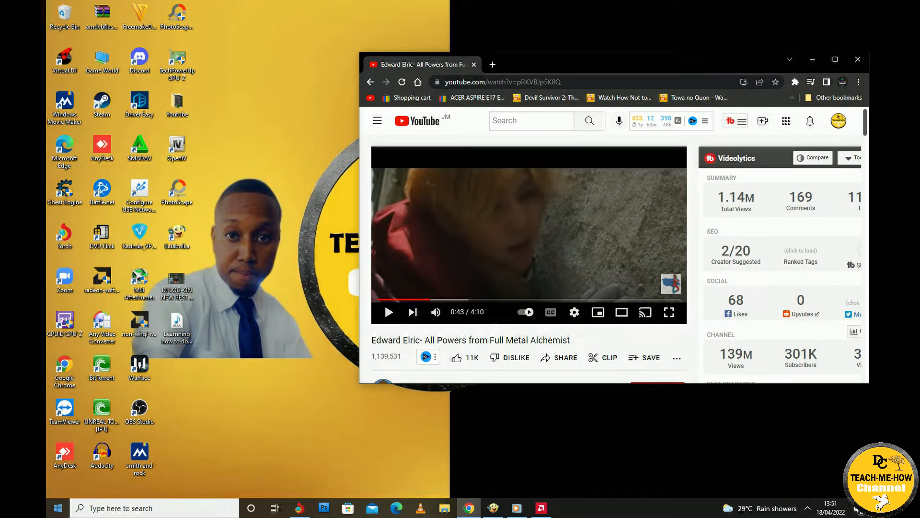
- Search for Paint from Start and paste the desktop screenshot into a new canvas
{"action": "type", "text": "p"}
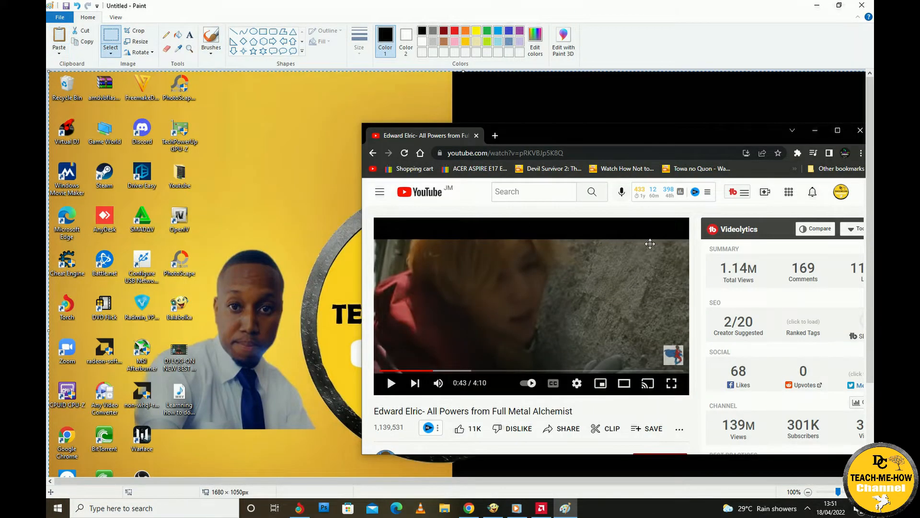
{"action": "left_click", "coordinate": [861, 5]}
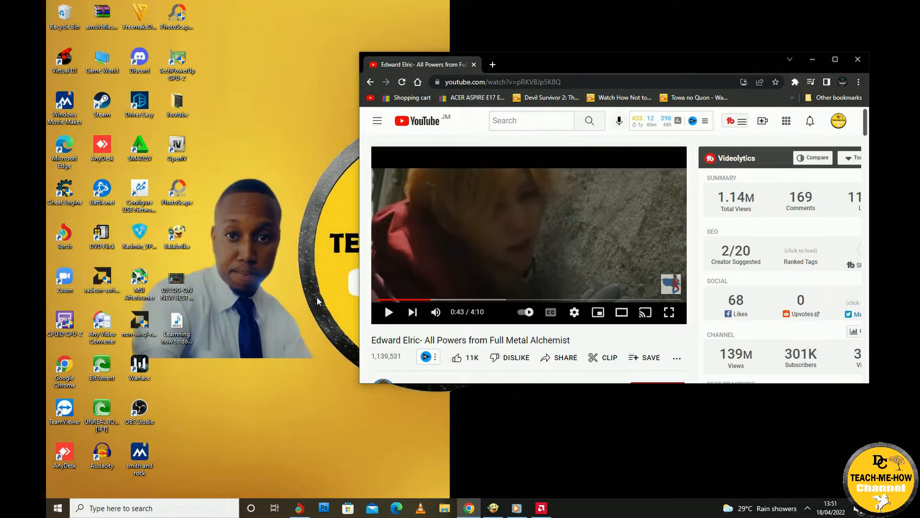
{"action": "mouse_move", "coordinate": [203, 351]}
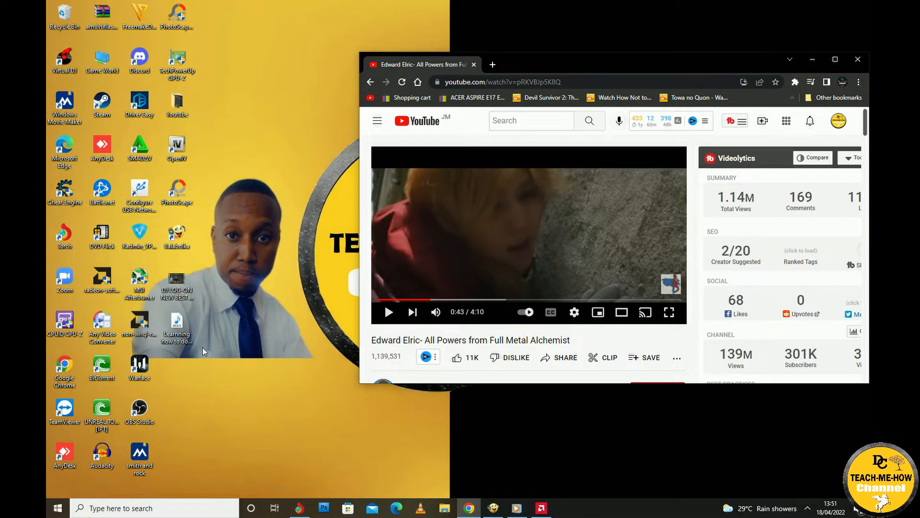
- Reopen Paint from a Start search to get a fresh blank white canvas
{"action": "type", "text": "p"}
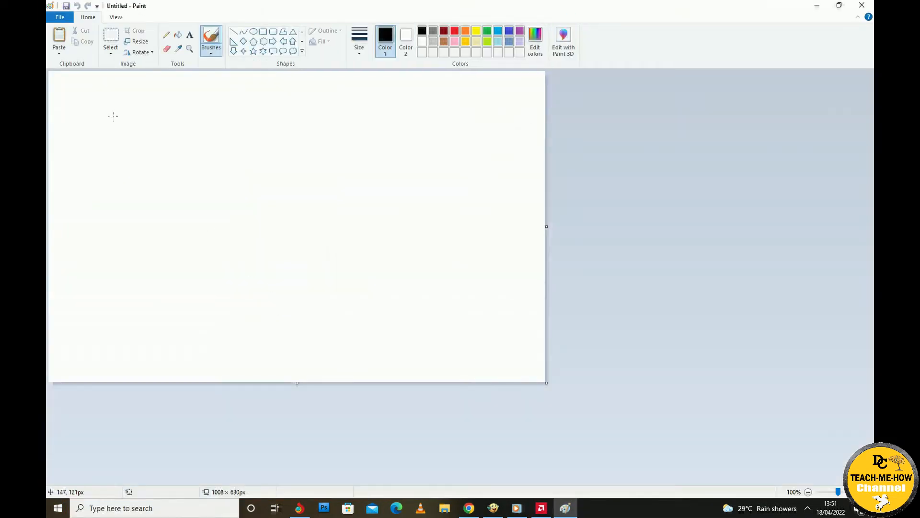
{"action": "left_click", "coordinate": [58, 36]}
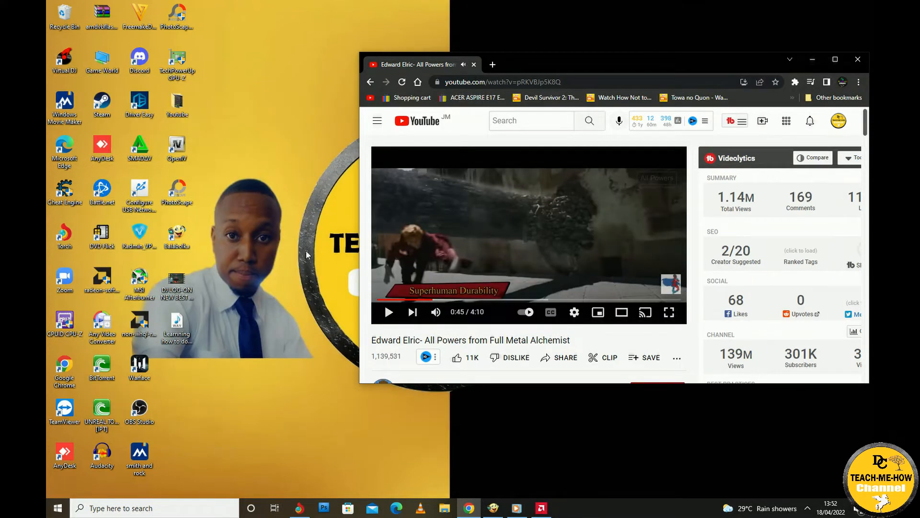
{"action": "mouse_move", "coordinate": [213, 286]}
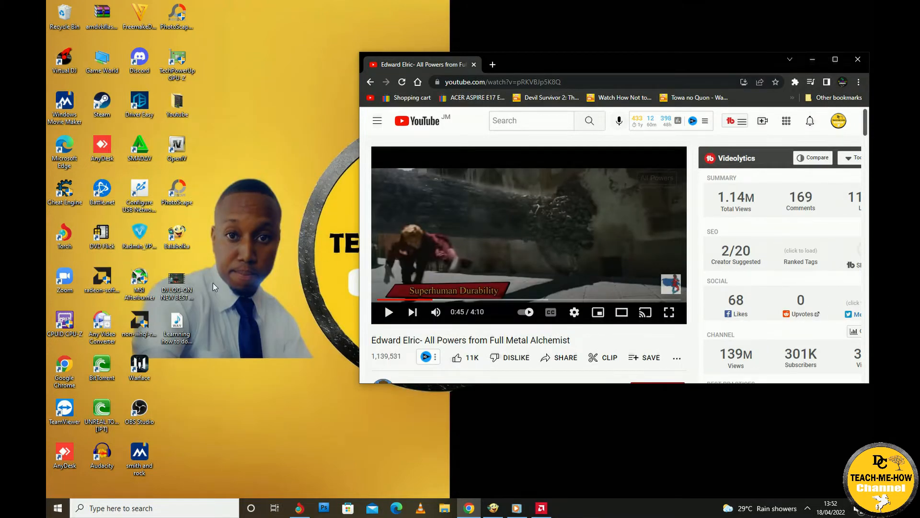
{"action": "mouse_move", "coordinate": [228, 243]}
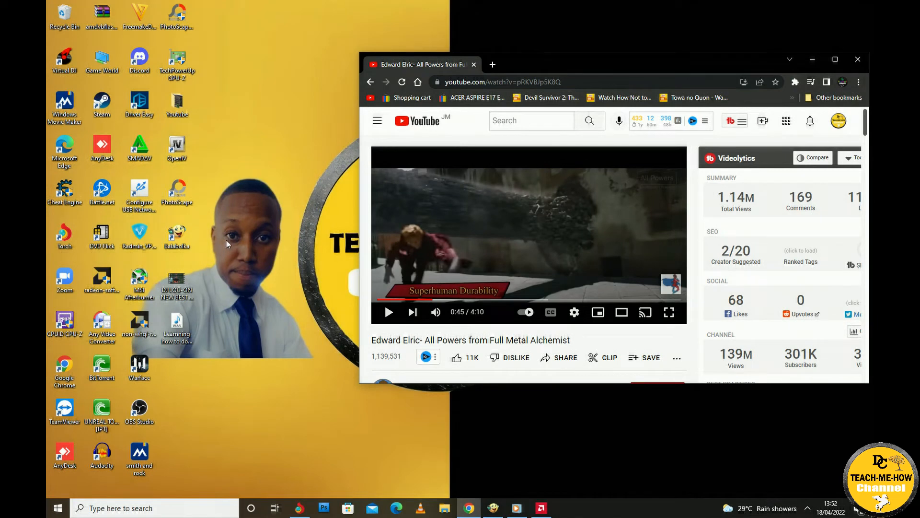
- Browse to Pictures > Screenshots, view Screenshot (2), then close the Photos viewer
{"action": "left_click", "coordinate": [57, 507]}
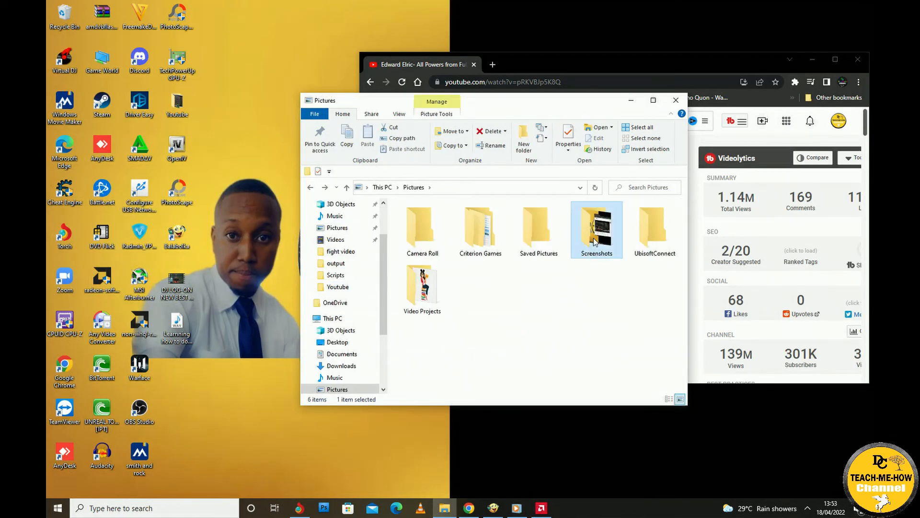
{"action": "double_click", "coordinate": [597, 229]}
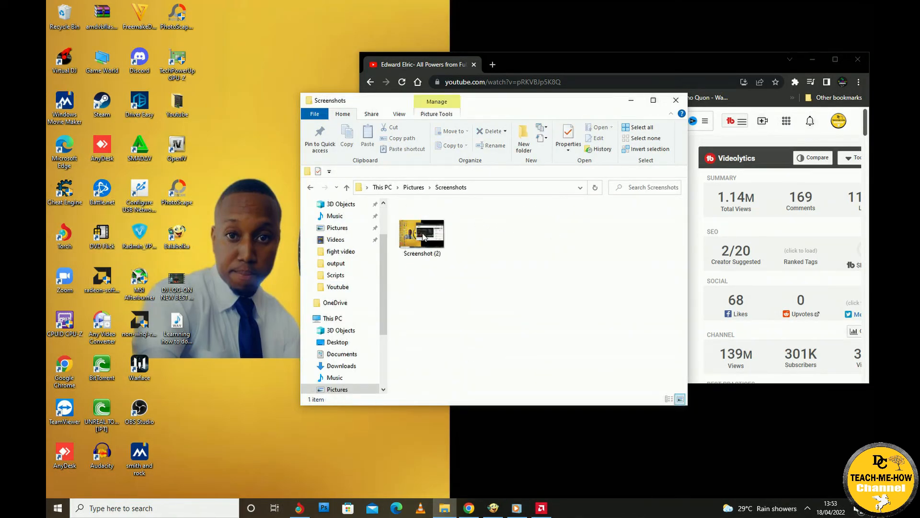
{"action": "double_click", "coordinate": [421, 230]}
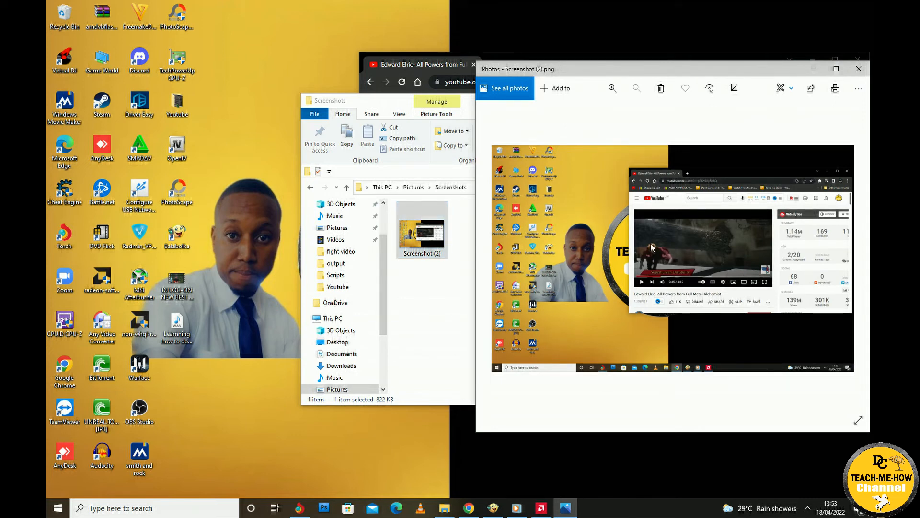
{"action": "left_click", "coordinate": [858, 68]}
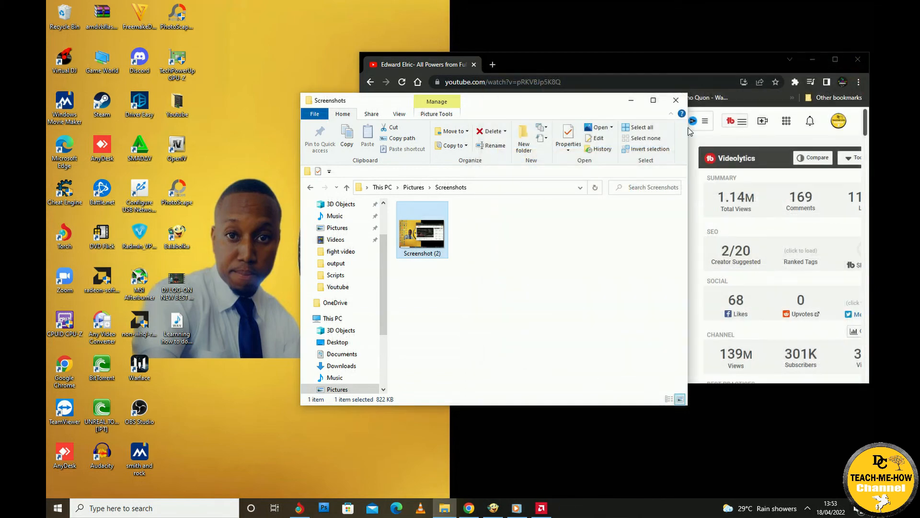